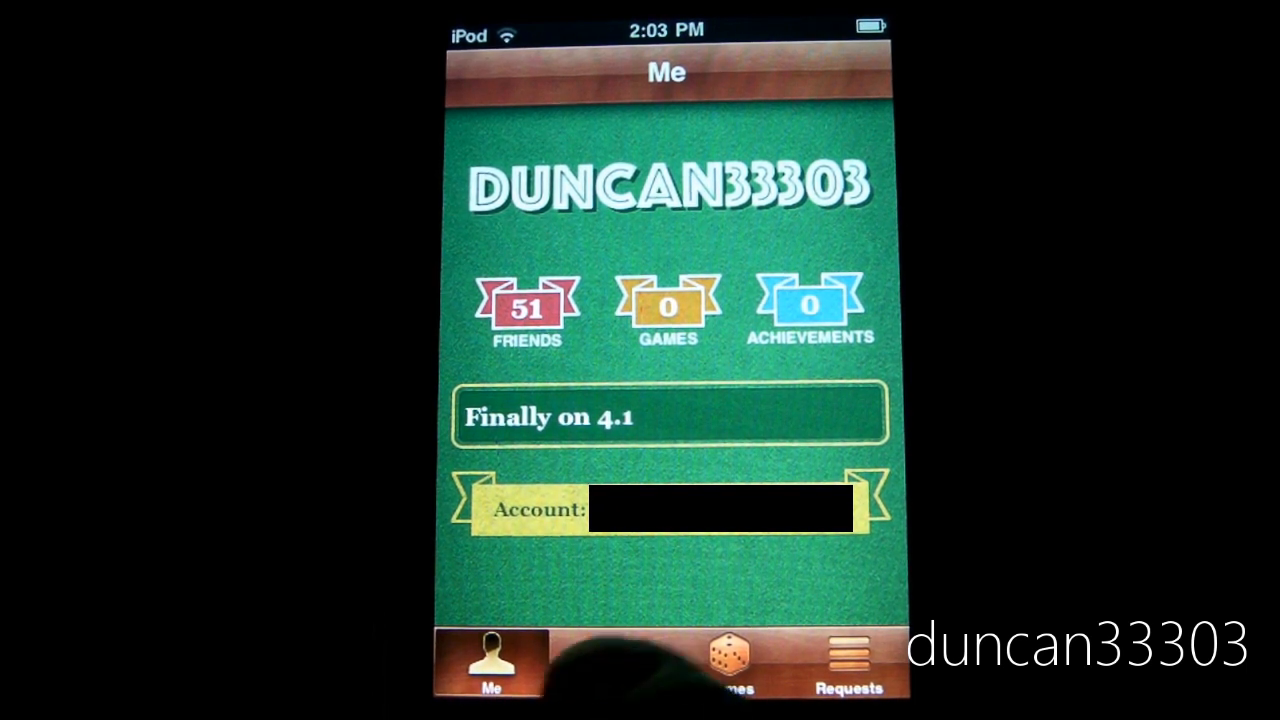
# Switch from the Me profile to the Friends tab in Game Center.
pyautogui.click(610, 665)
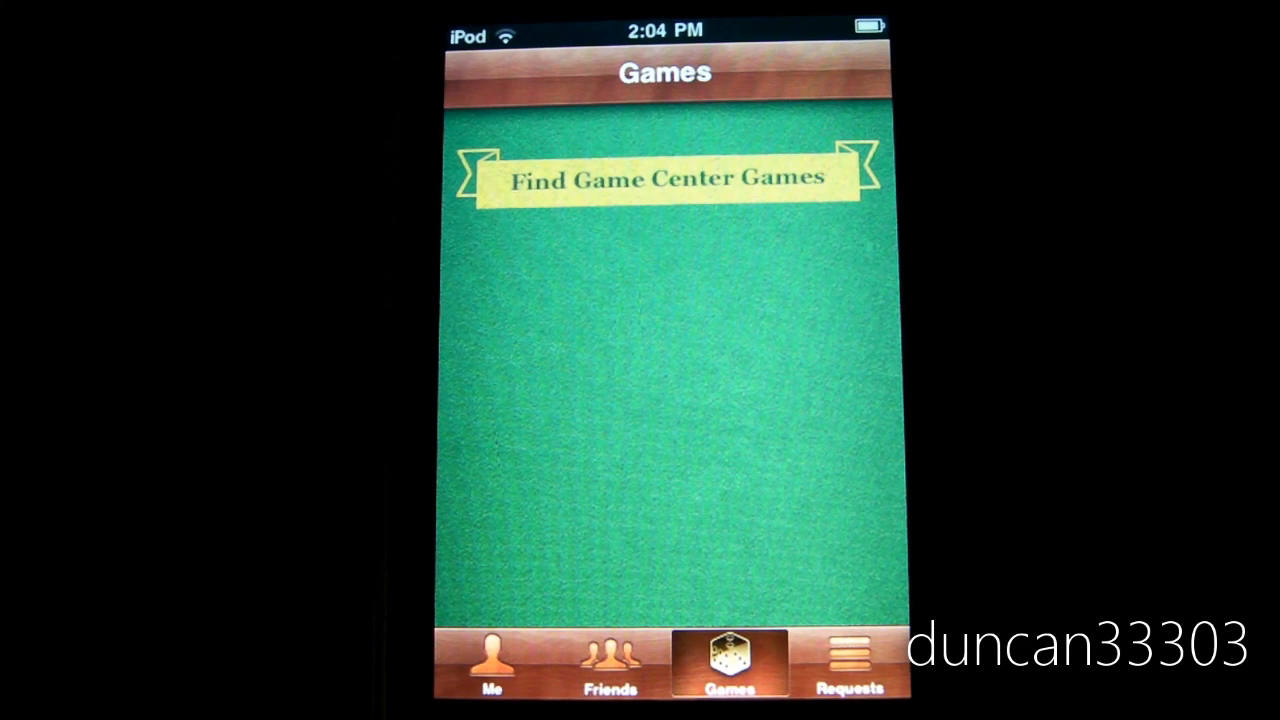
pyautogui.click(851, 663)
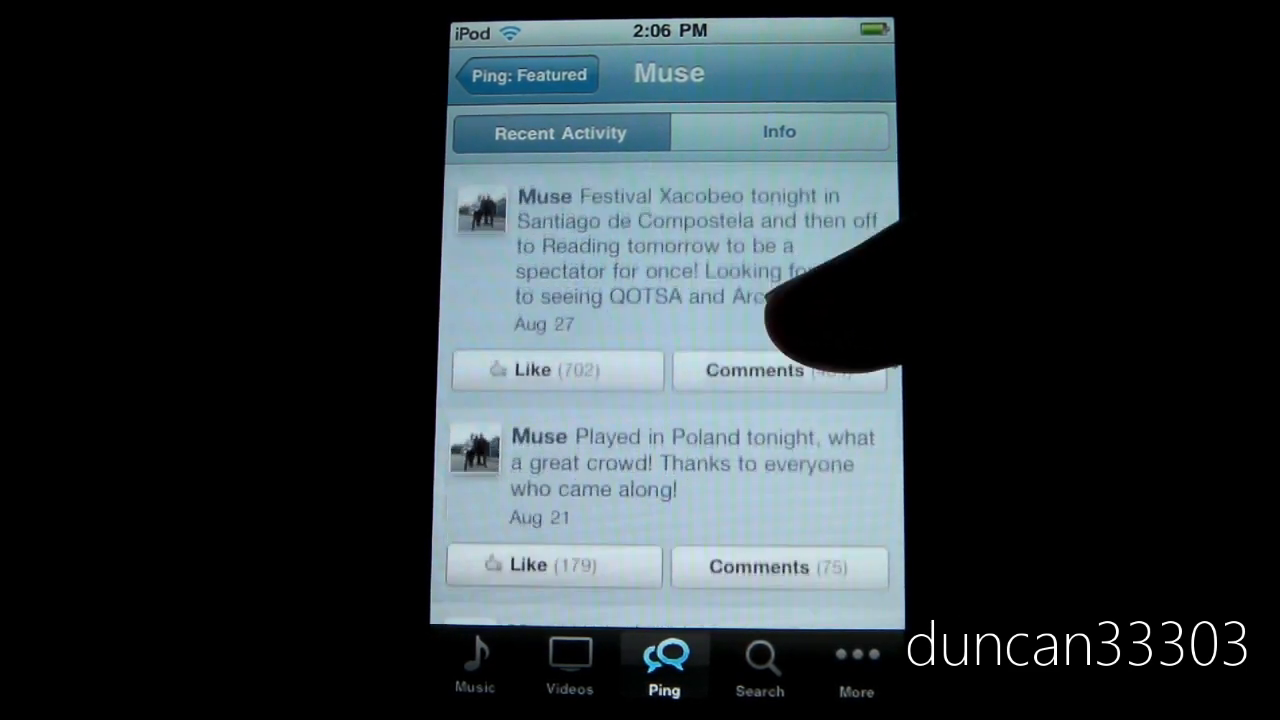
# Scroll Muse's Ping feed to older posts, then go back to the home screen.
pyautogui.scroll(-3)
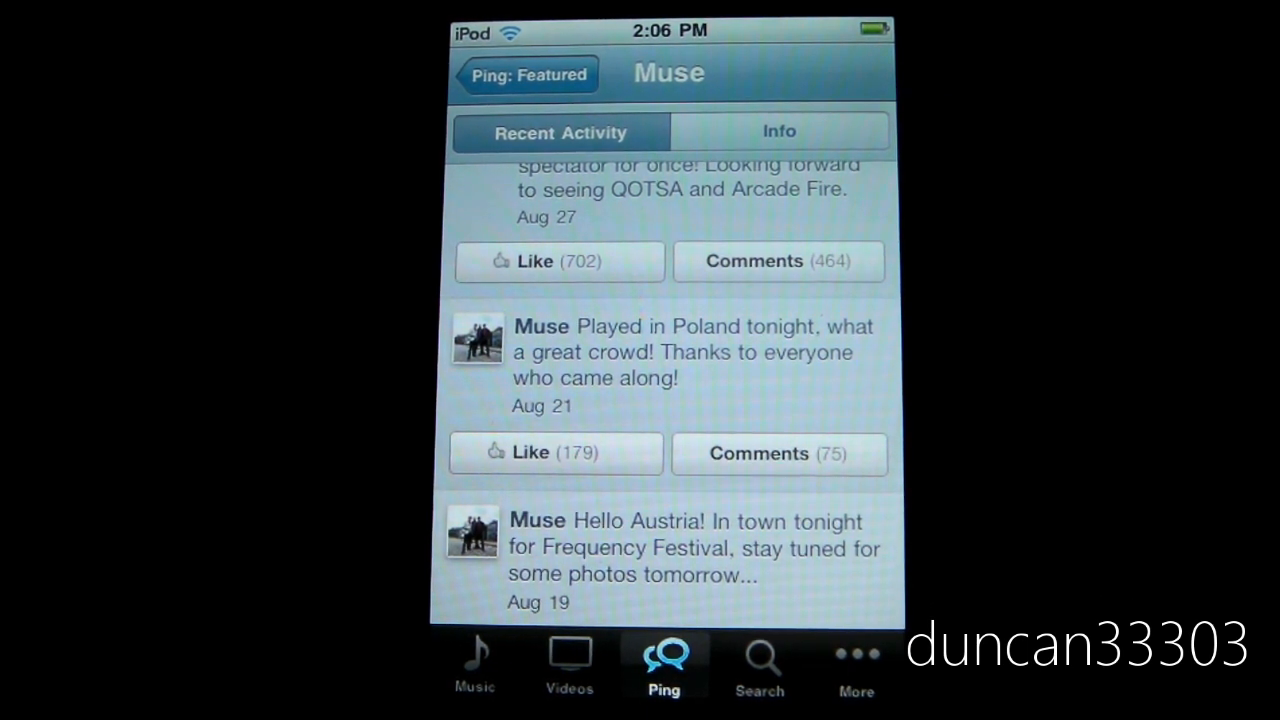
pyautogui.press('home')
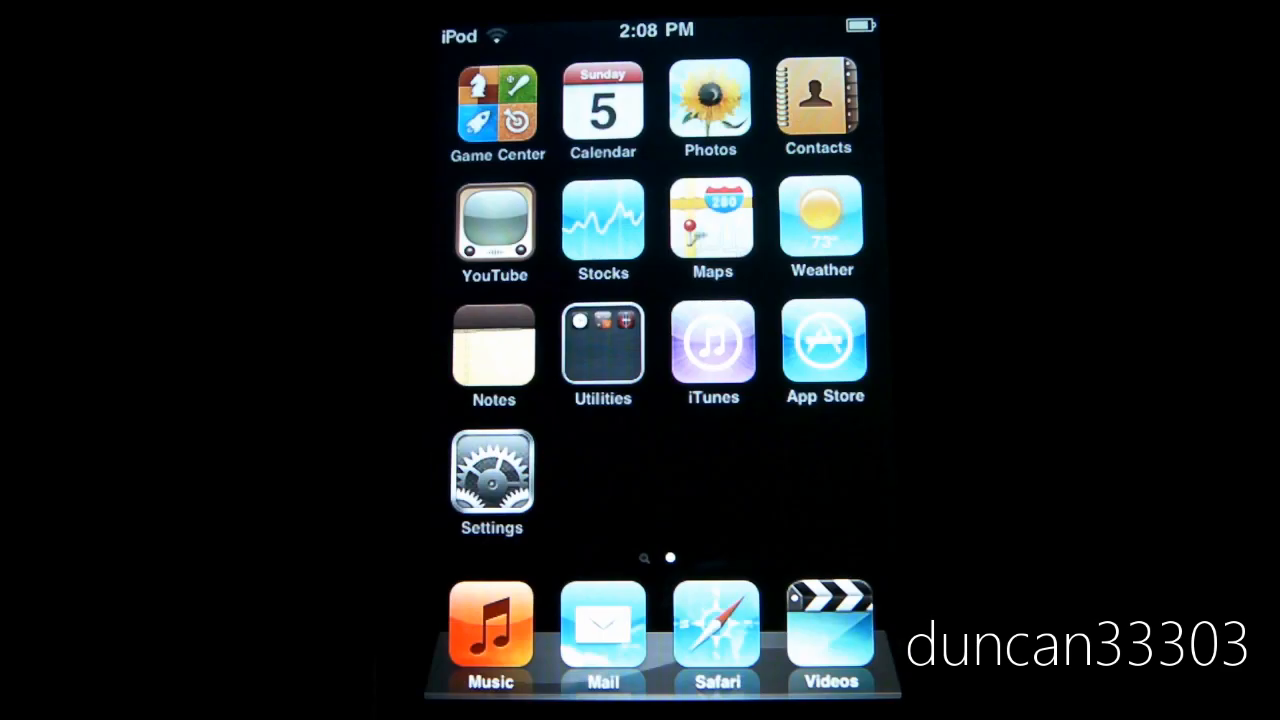